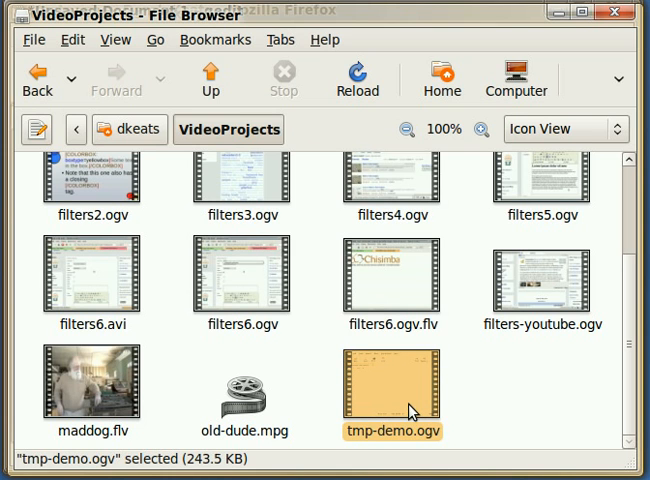
{"action": "mouse_move", "coordinate": [422, 405]}
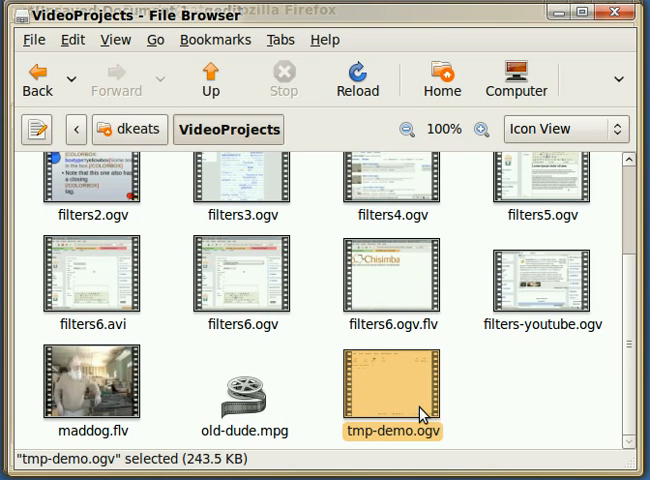
- Preview the text-editor demo recording tmp-demo.ogv in Totem, then close the player
{"action": "double_click", "coordinate": [393, 389]}
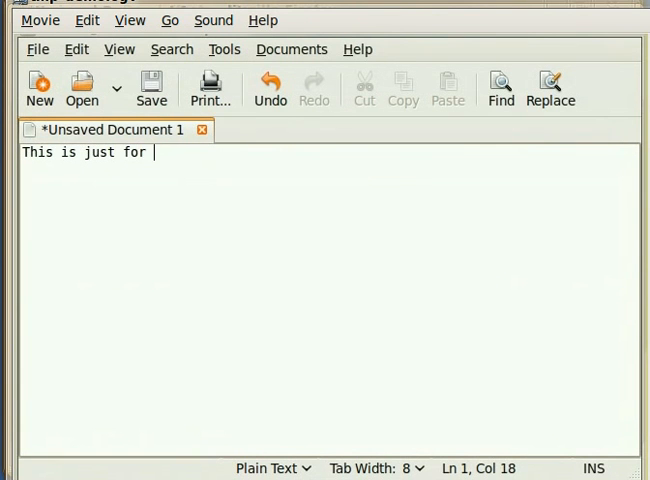
{"action": "type", "text": "demo"}
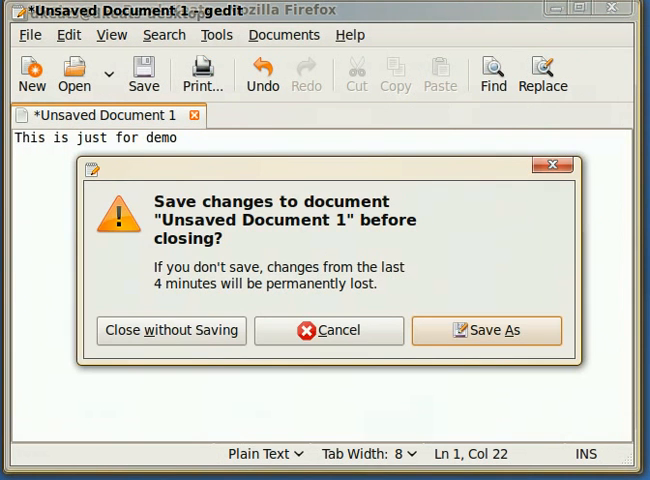
{"action": "left_click", "coordinate": [170, 330]}
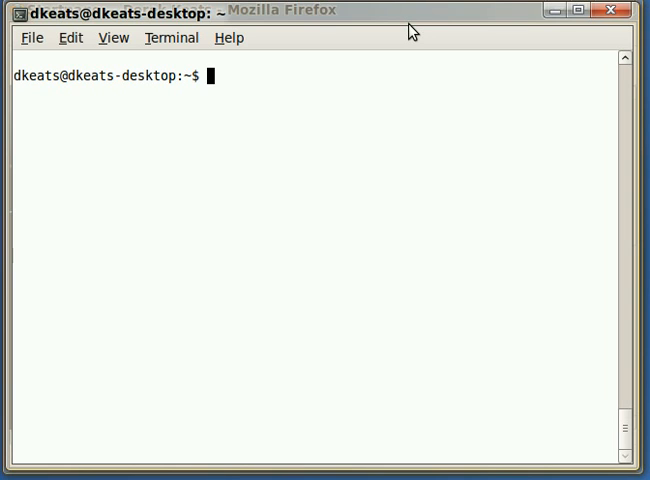
- Change into the VideoProjects folder with cd
{"action": "type", "text": "cd"}
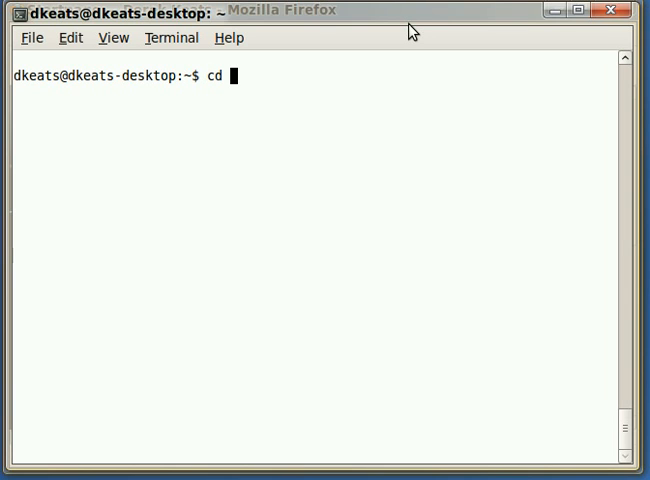
{"action": "type", "text": "VideoProjects/"}
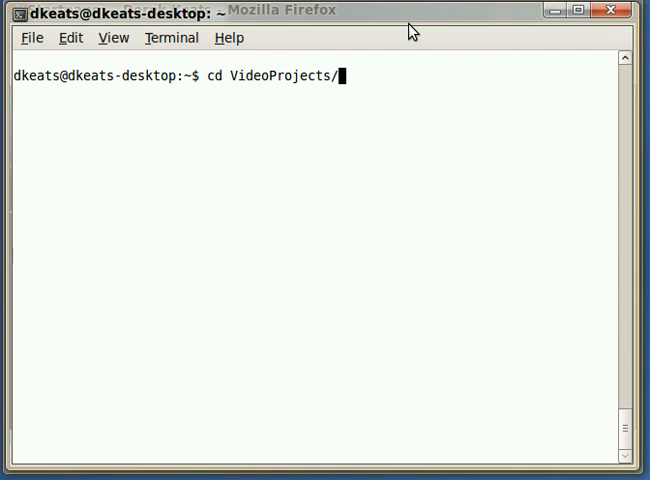
{"action": "key", "text": "Return"}
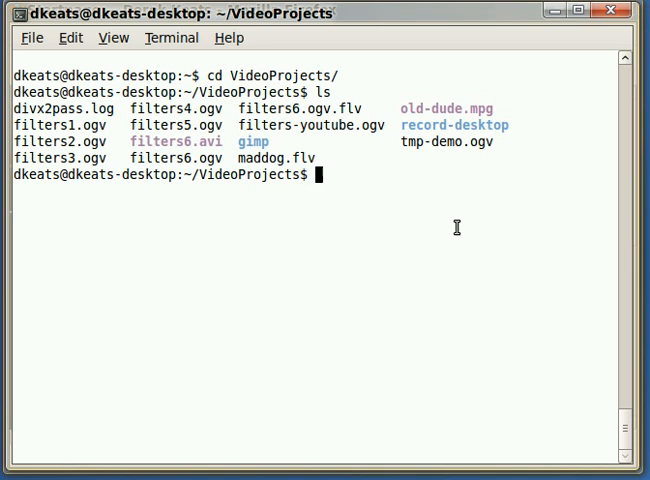
- List the files and bring up the mencoder command converting filters6.ogv to filters6.avi
{"action": "type", "text": "ls"}
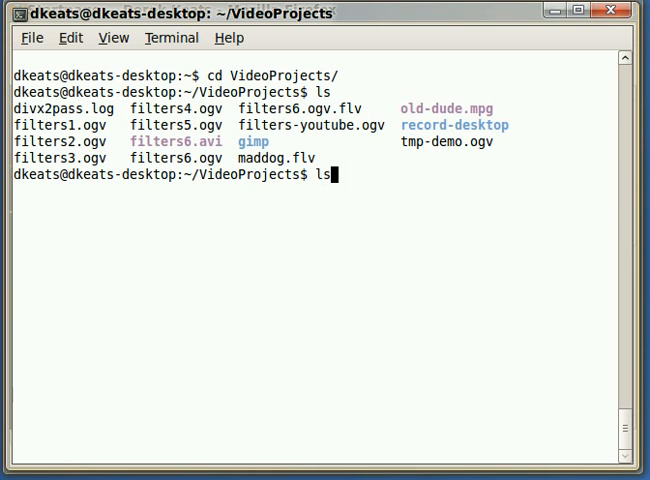
{"action": "type", "text": "rm out*.ogv"}
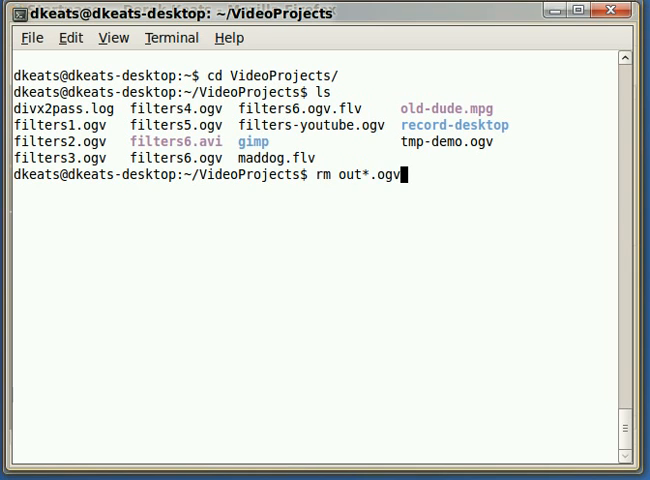
{"action": "type", "text": "mencoder filters6.ogv -ovc xvid -oac mp3lame -xvidencopts pass=1 -o filters6.avi"}
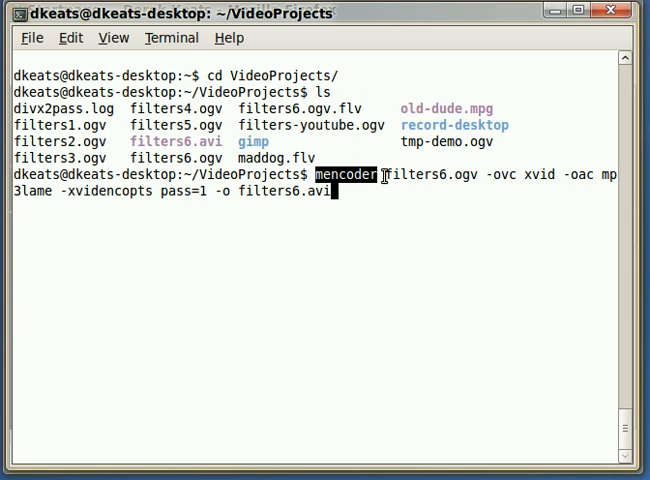
- Replace filters6 with tmp-demo in the mencoder input and output names, then run it
{"action": "double_click", "coordinate": [424, 175]}
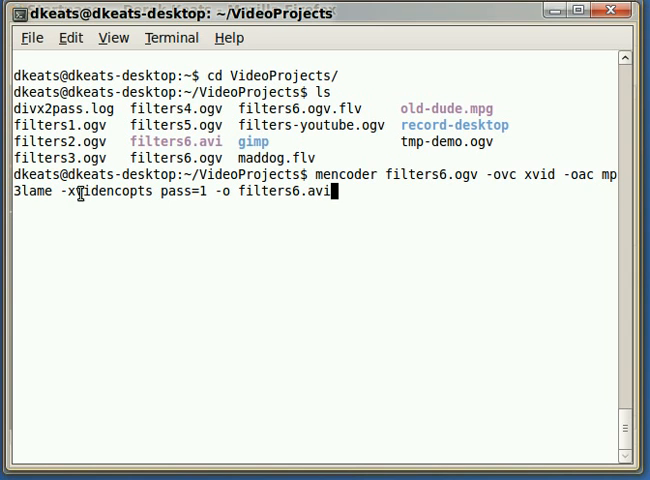
{"action": "mouse_move", "coordinate": [254, 212]}
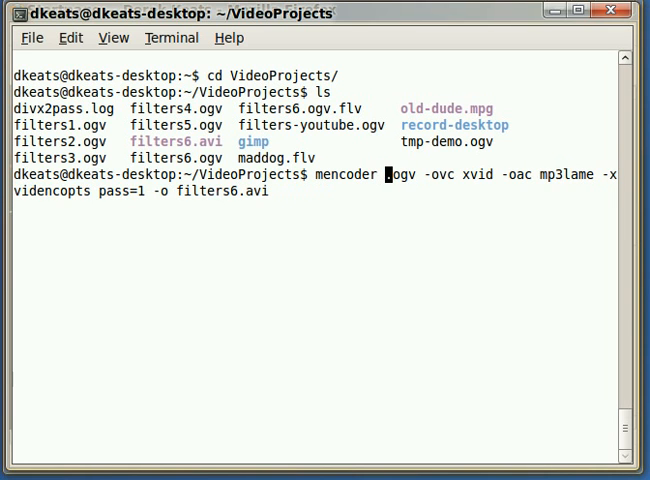
{"action": "type", "text": "tmp-demo"}
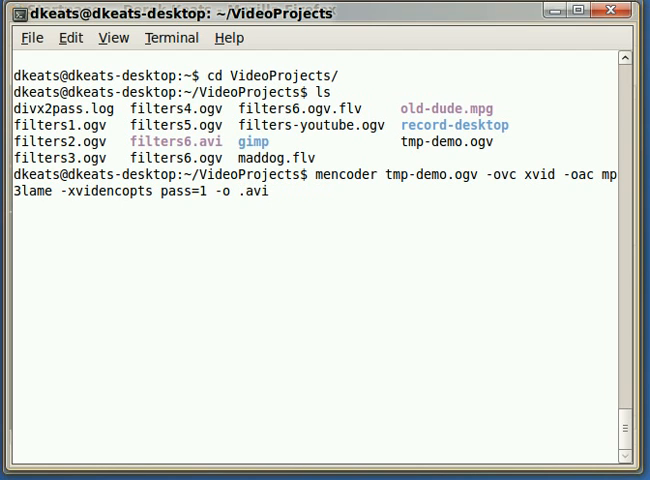
{"action": "type", "text": "tmp-demo"}
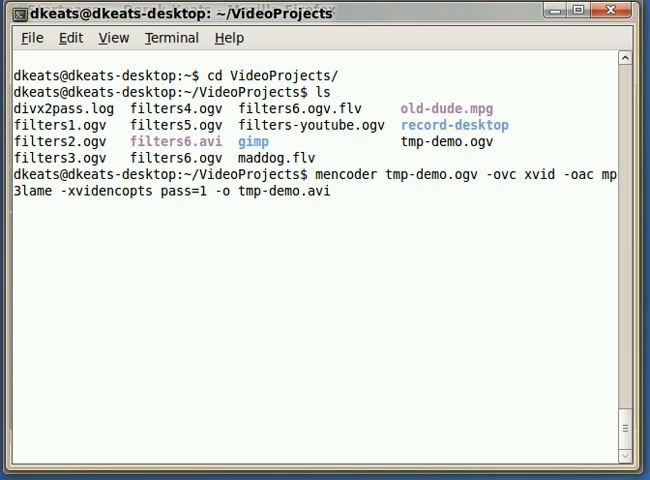
{"action": "key", "text": "Return"}
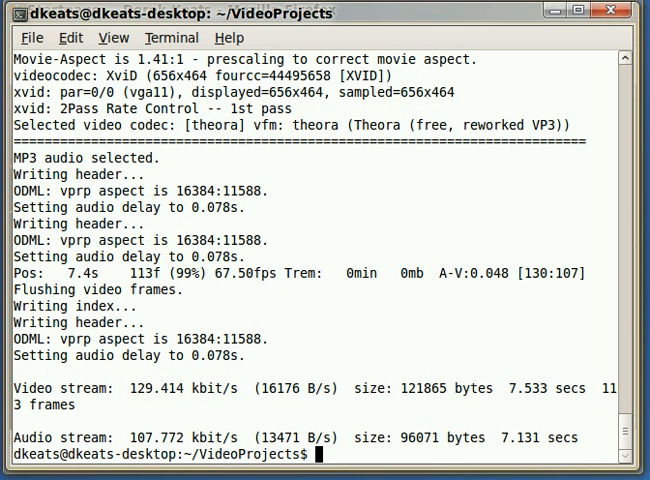
- List VideoProjects with ls to check for the new tmp-demo.avi
{"action": "type", "text": "ls"}
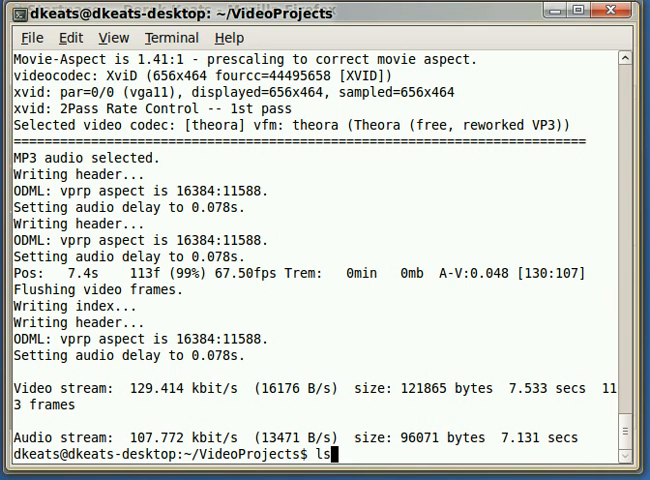
{"action": "key", "text": "Return"}
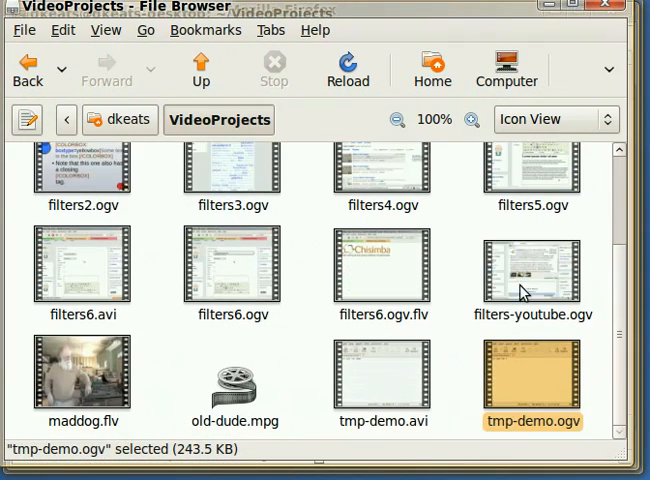
- Select tmp-demo.avi (226.2 KB) and bring up its context menu
{"action": "left_click", "coordinate": [382, 375]}
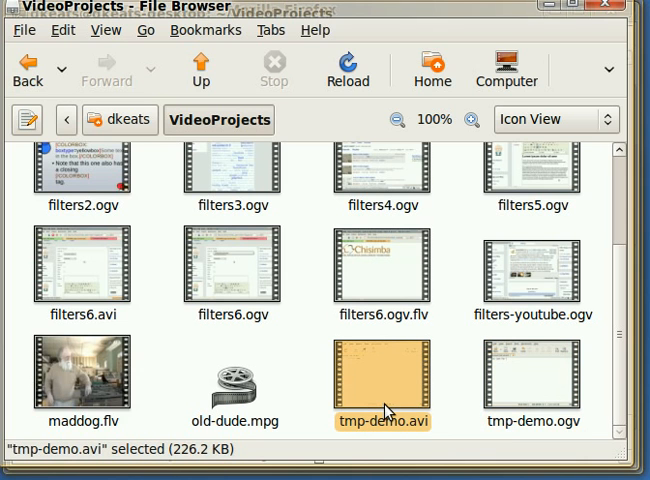
{"action": "right_click", "coordinate": [382, 380]}
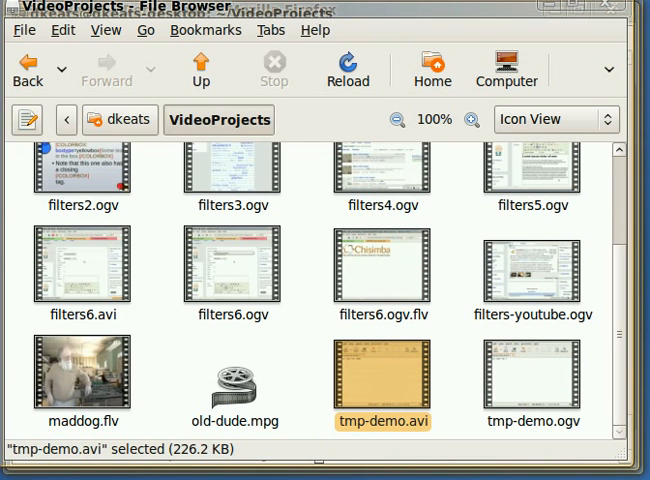
- Play the converted tmp-demo.avi in GNOME MPlayer to watch the typed-text demo
{"action": "double_click", "coordinate": [382, 378]}
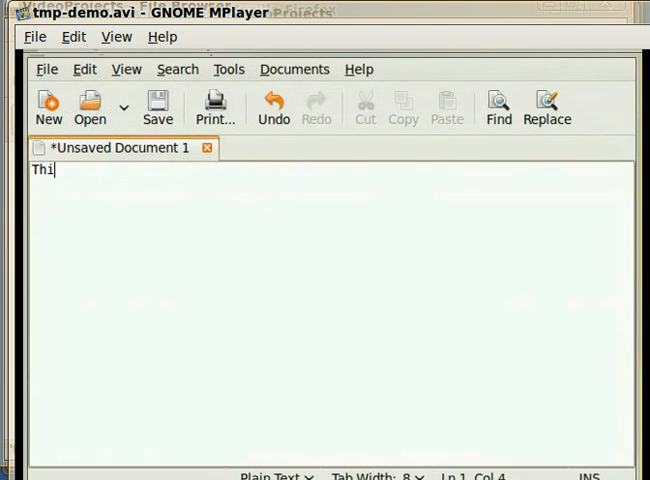
{"action": "type", "text": "s is just fo"}
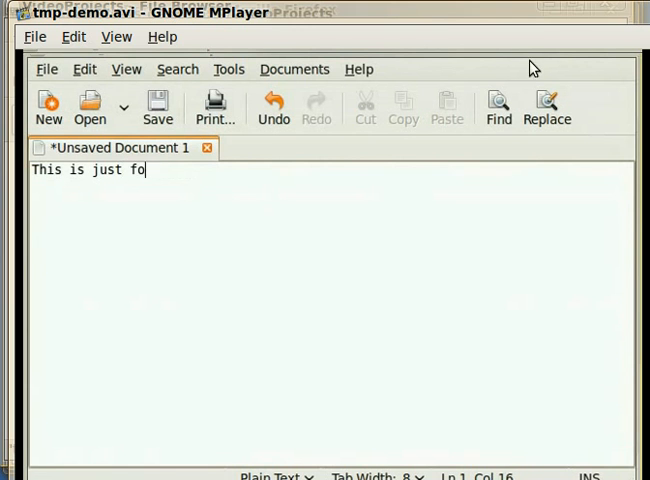
{"action": "type", "text": "r demo"}
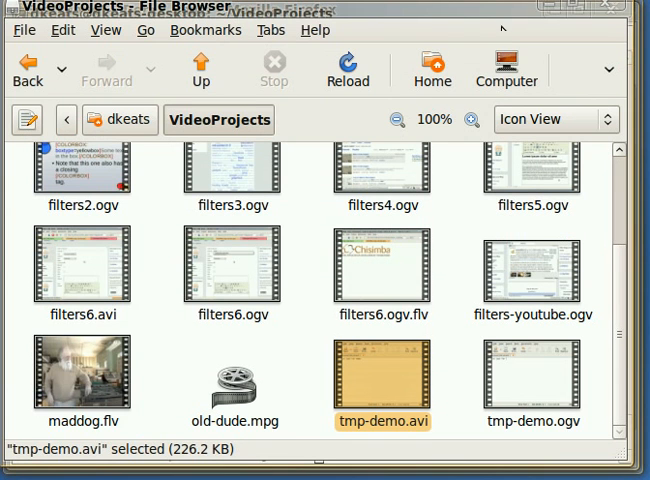
{"action": "mouse_move", "coordinate": [620, 358]}
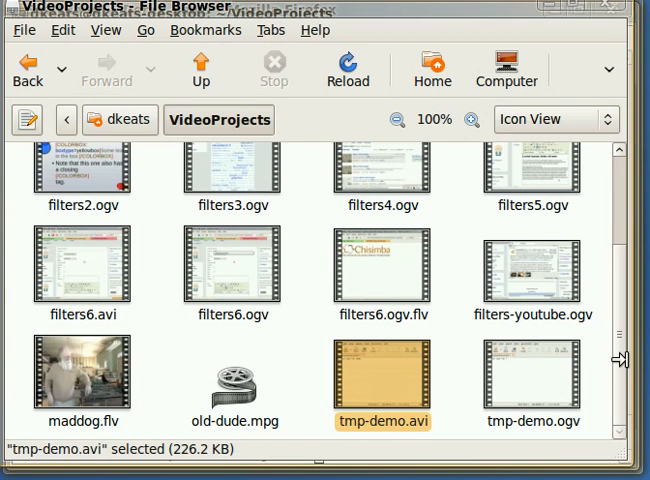